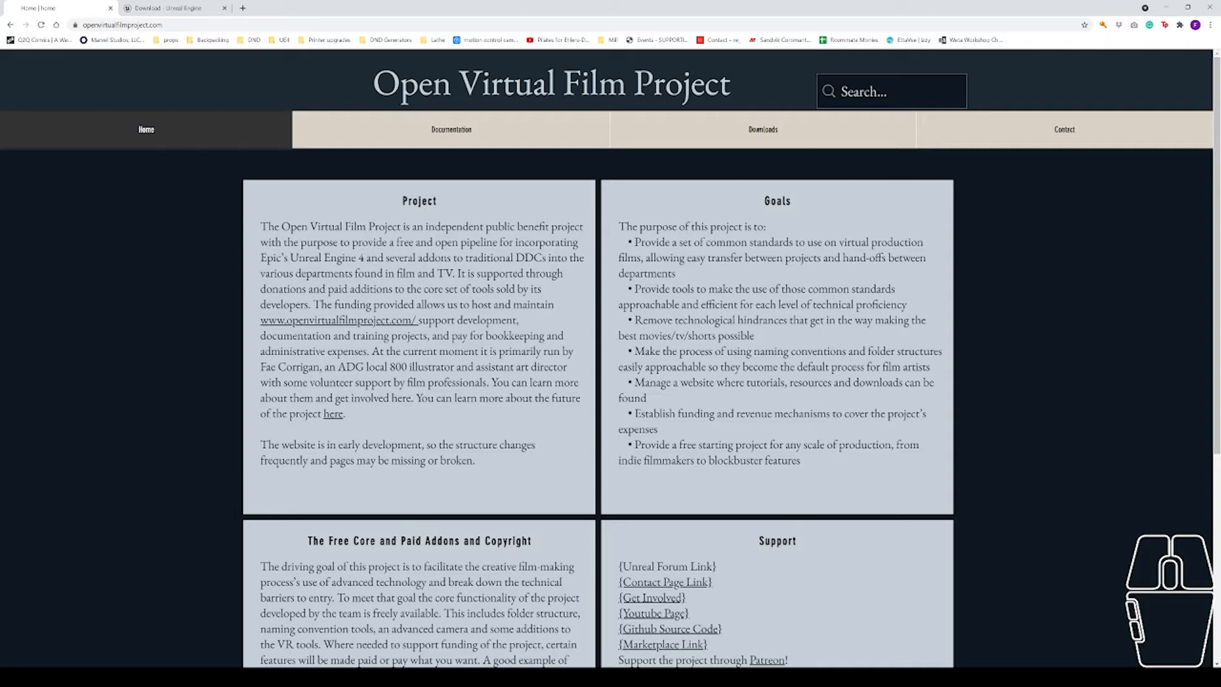
Step: Switch to the Unreal Engine browser tab and scroll down to the Features section
click(172, 7)
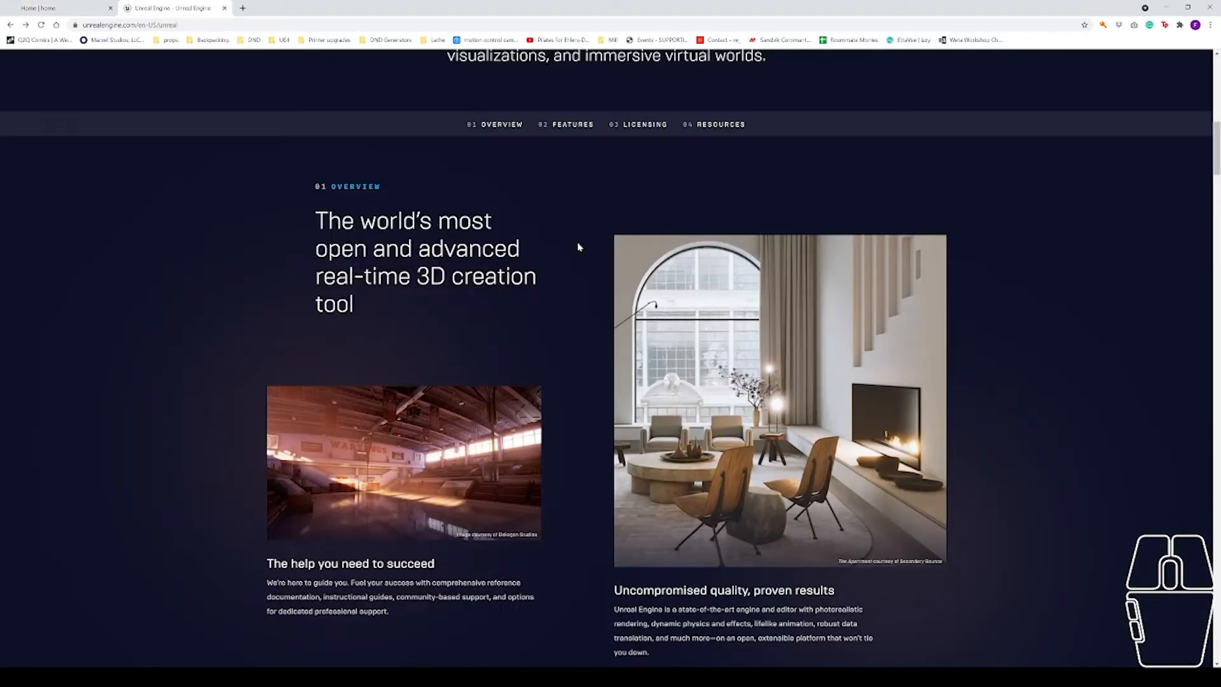
scroll(down, 3)
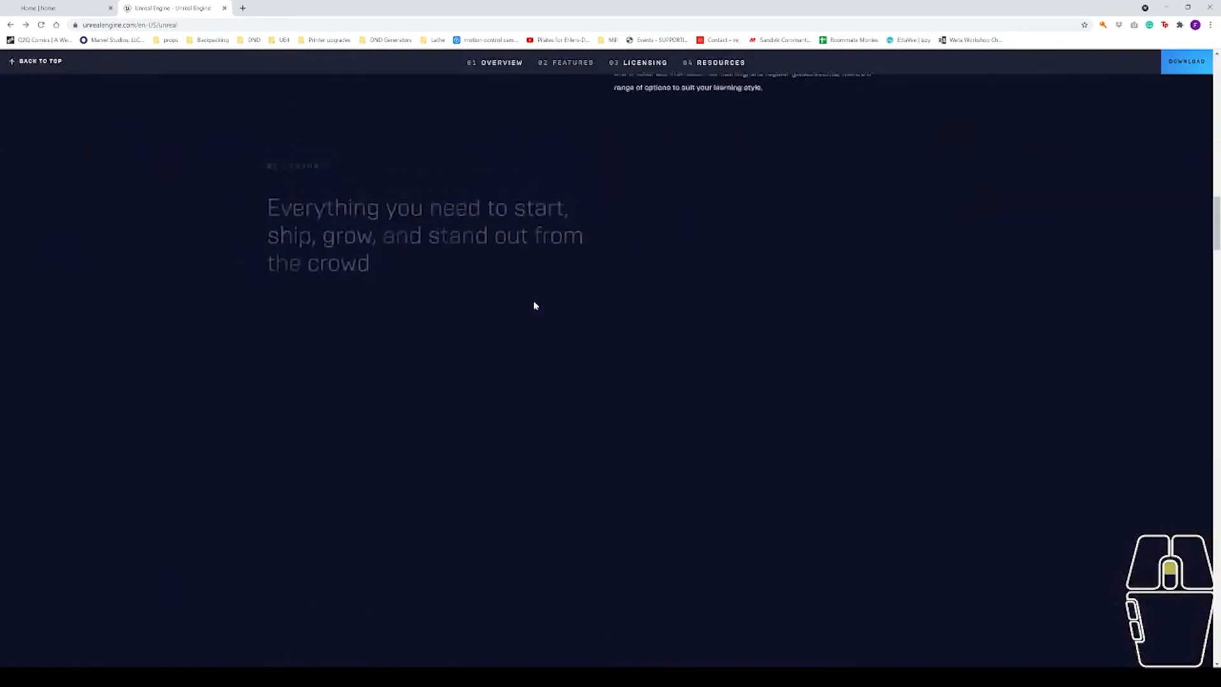
scroll(down, 3)
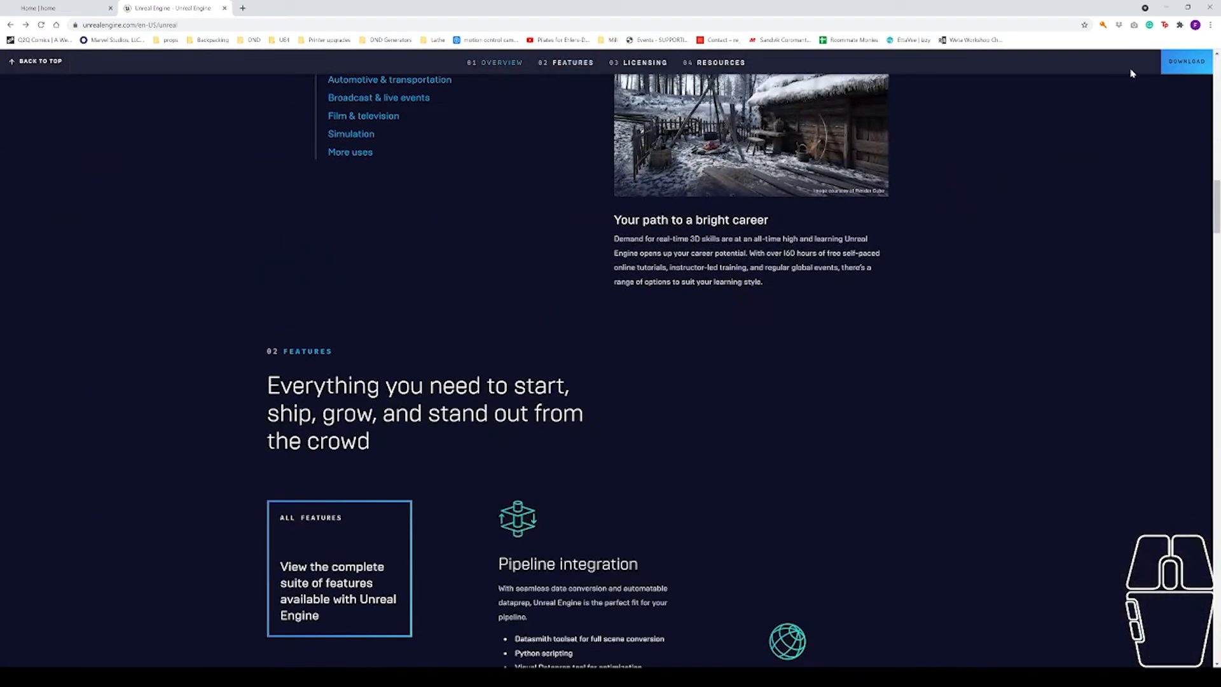
mouse_move(1190, 63)
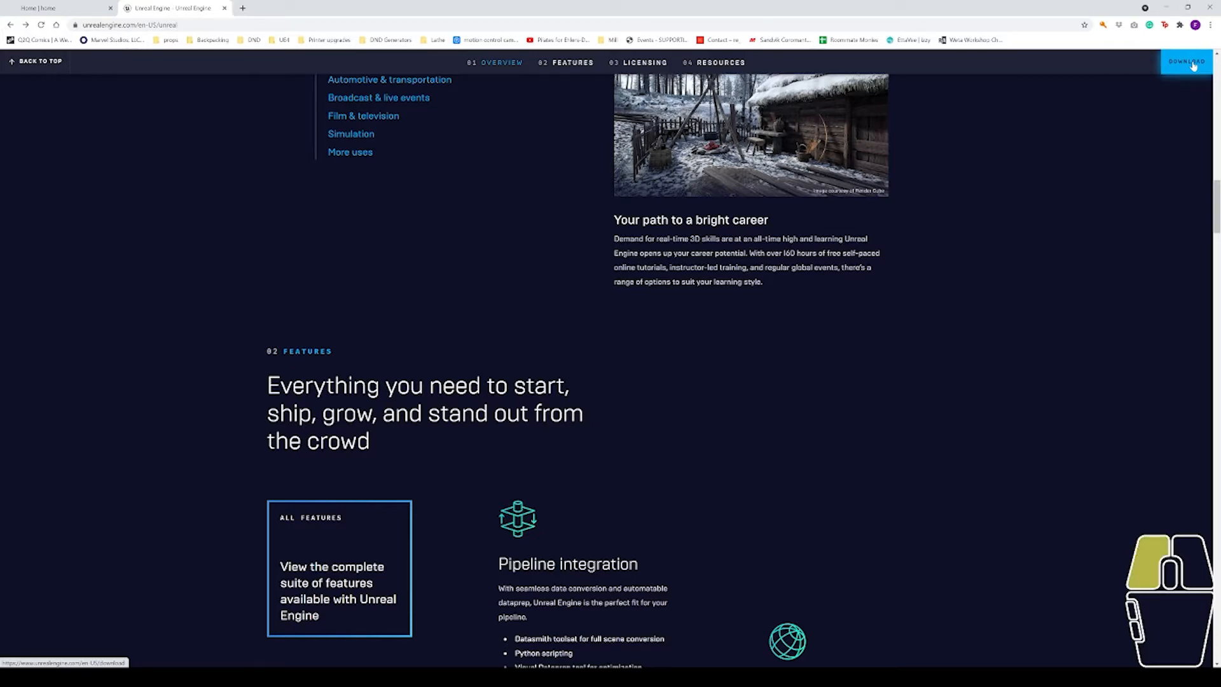
Step: Go to the Unreal Engine download page and choose Download Now under the Creators License
click(1187, 61)
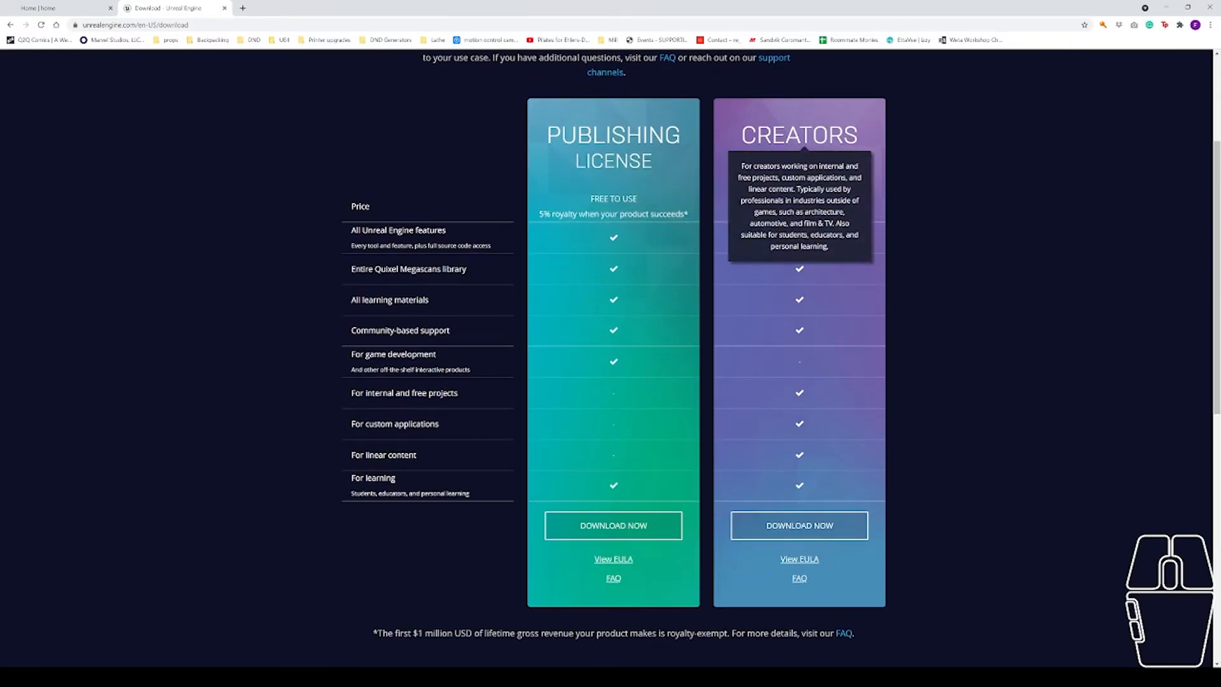
mouse_move(792, 272)
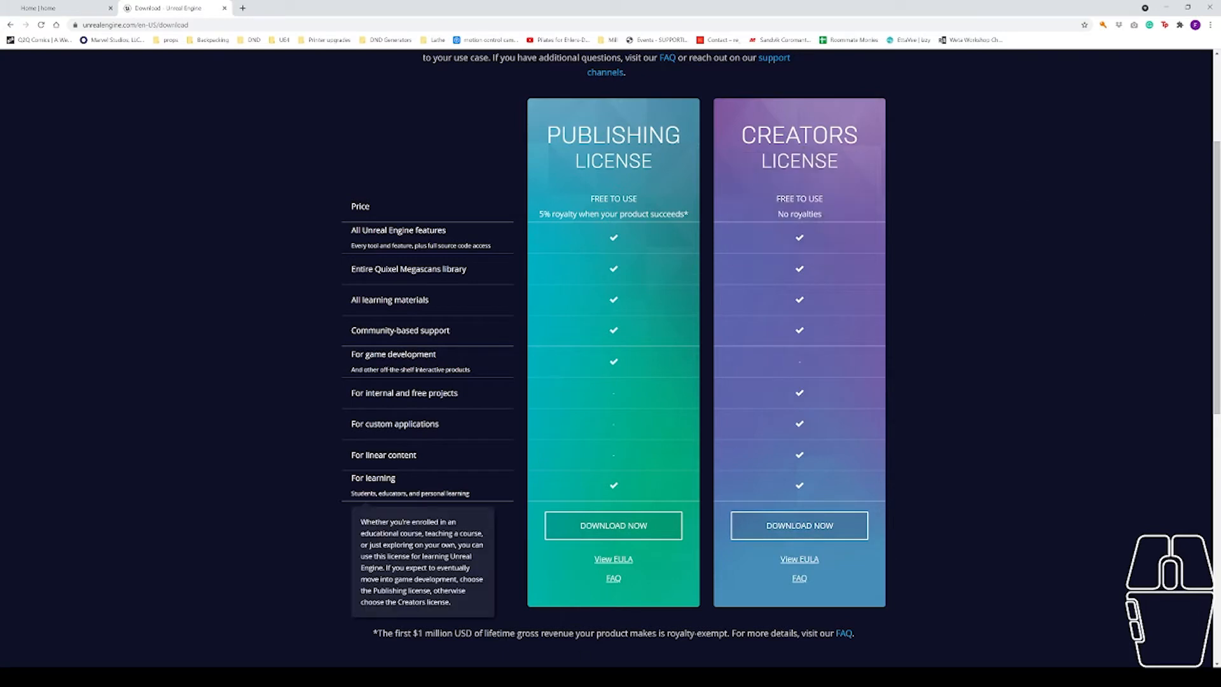
mouse_move(352, 468)
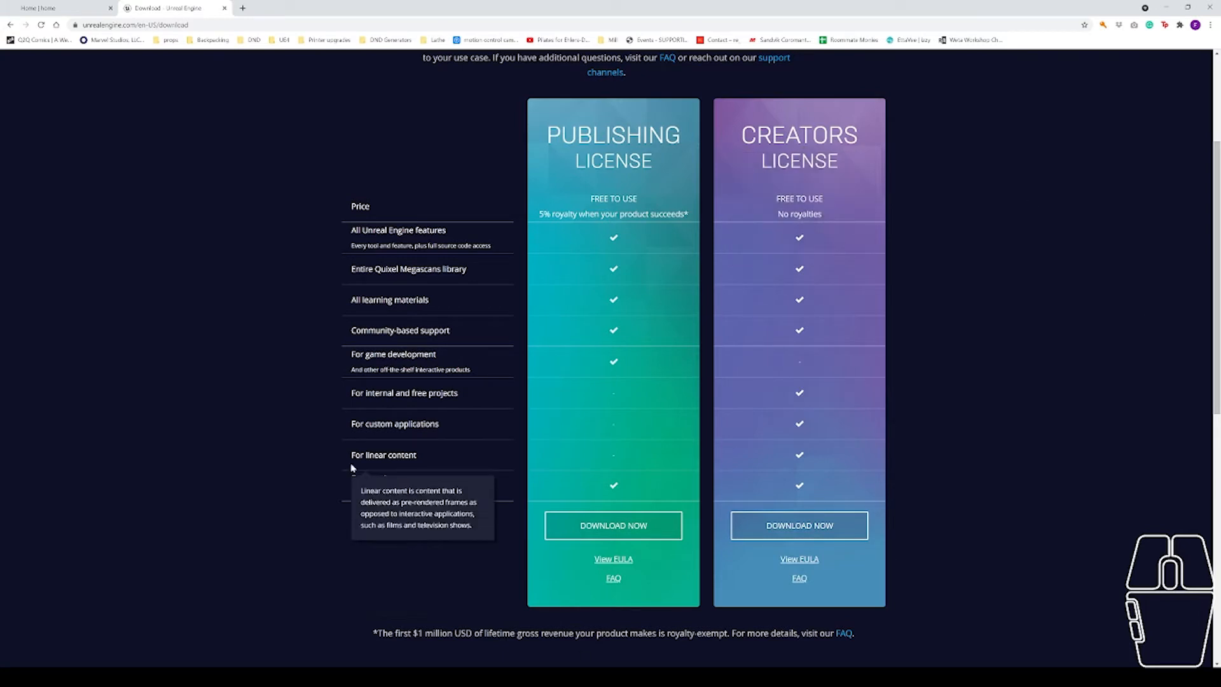
mouse_move(412, 450)
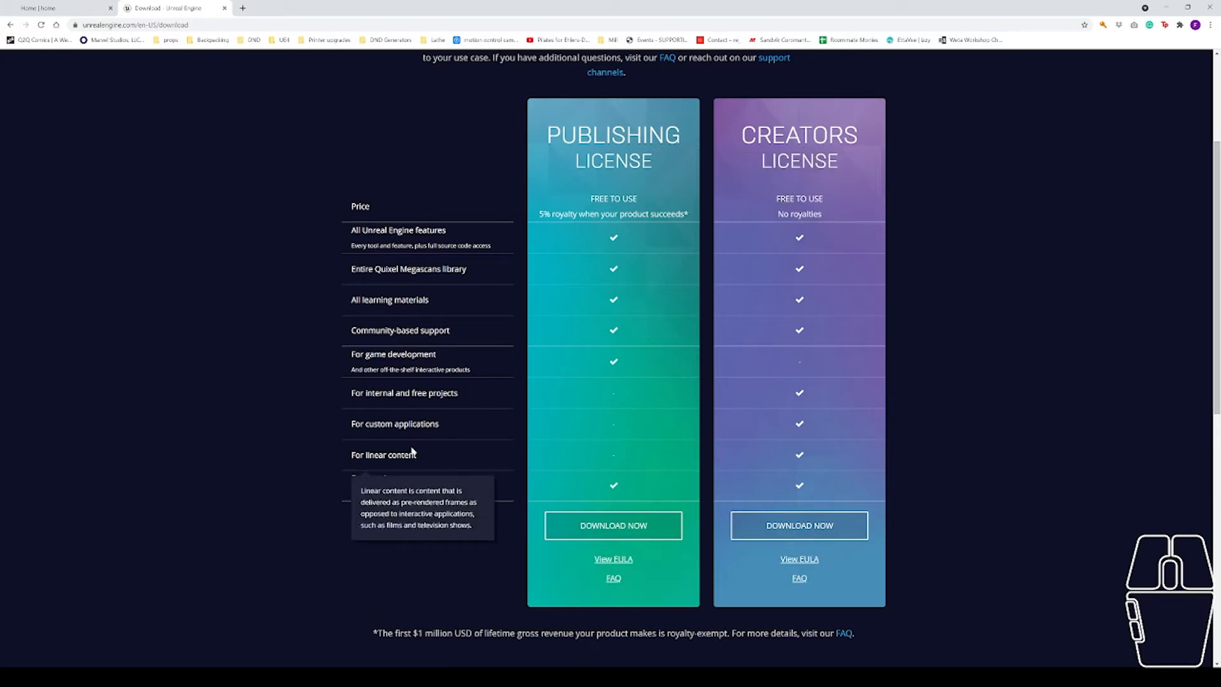
mouse_move(760, 364)
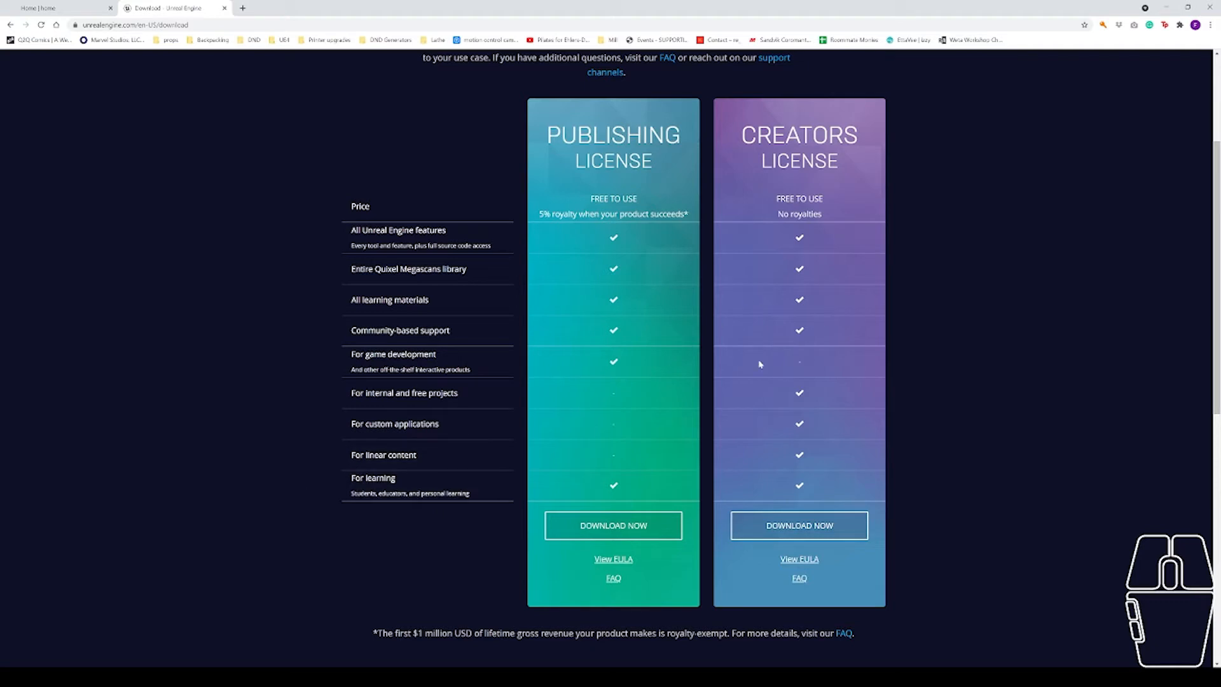
mouse_move(748, 401)
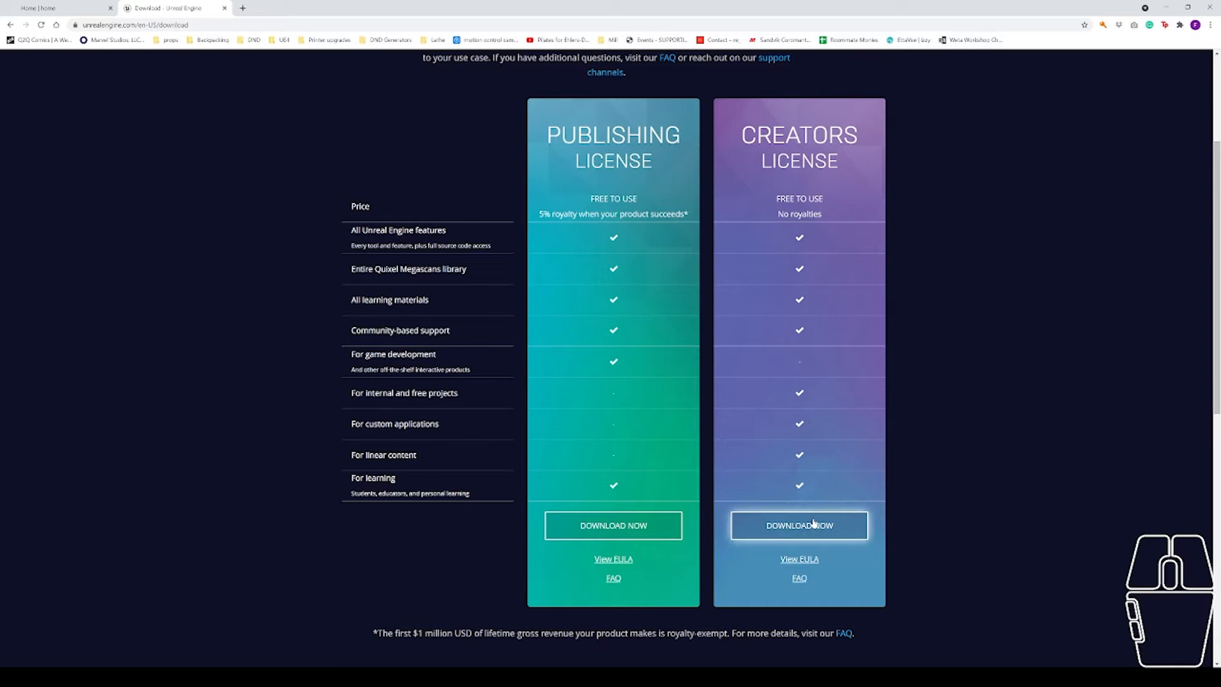
click(799, 525)
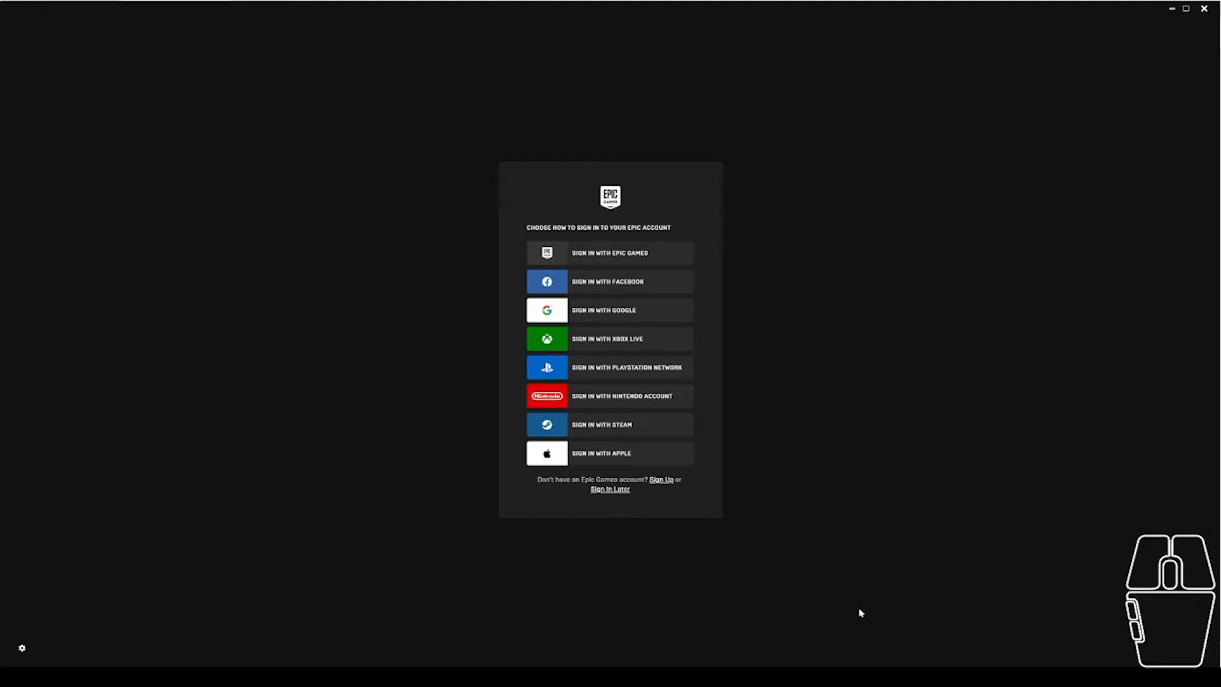
mouse_move(782, 643)
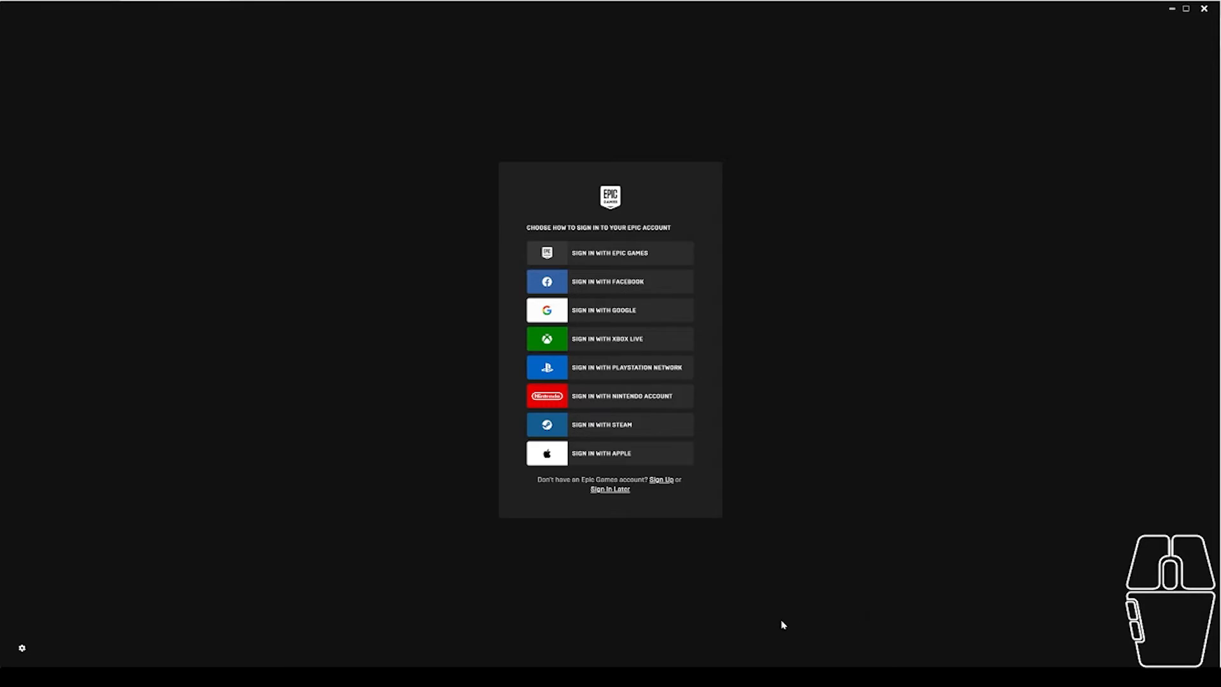
mouse_move(804, 351)
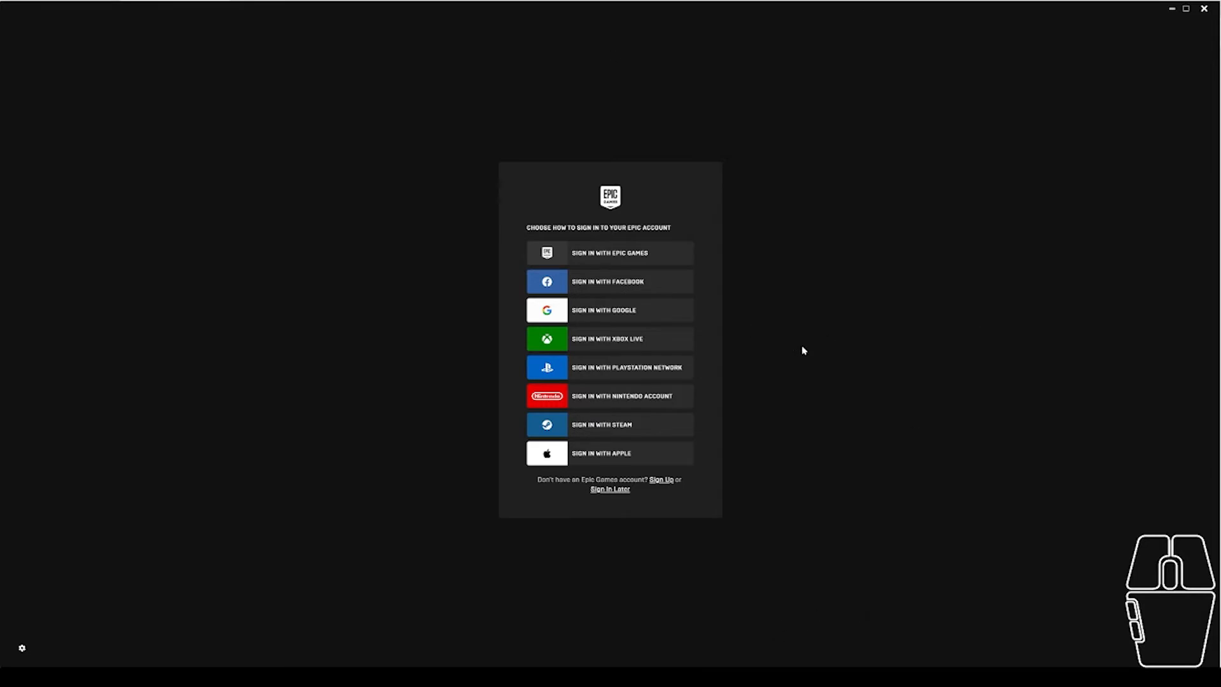
mouse_move(878, 506)
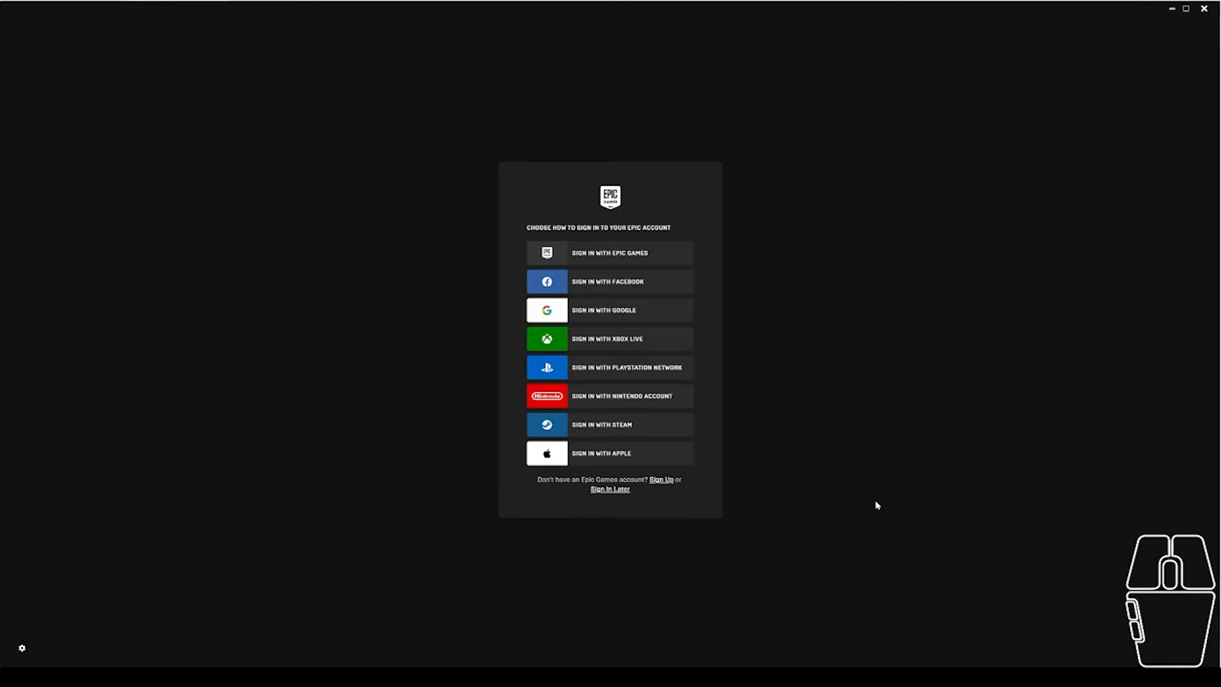
mouse_move(650, 253)
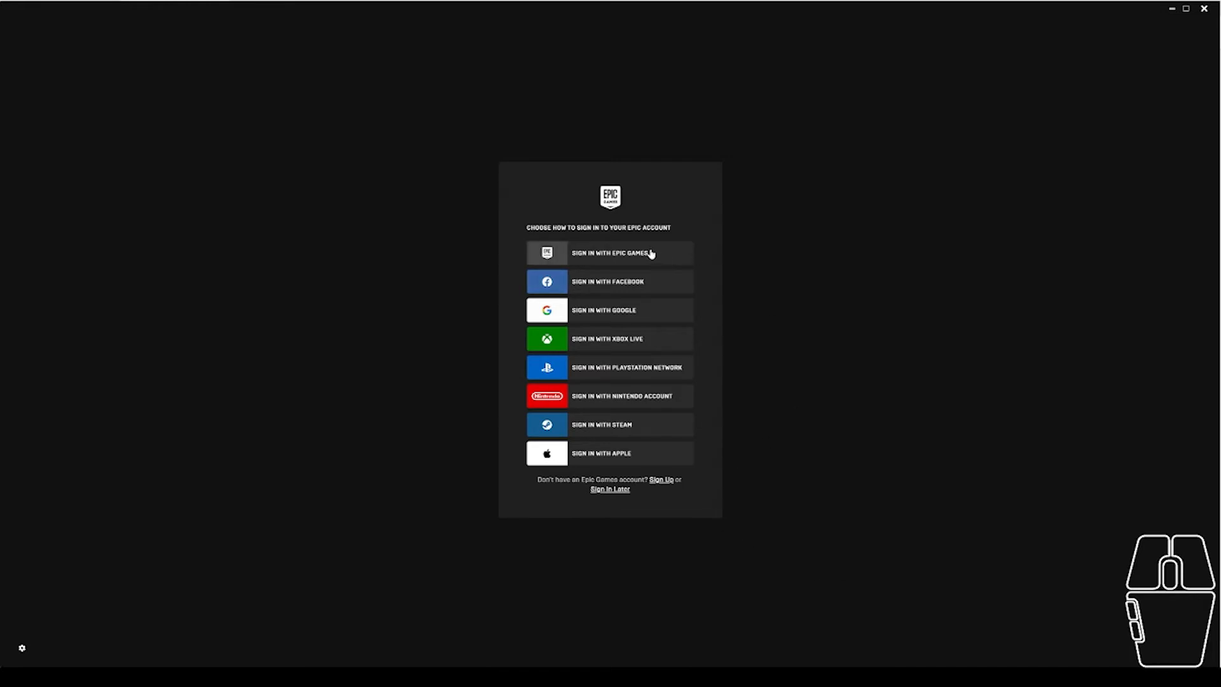
mouse_move(621, 449)
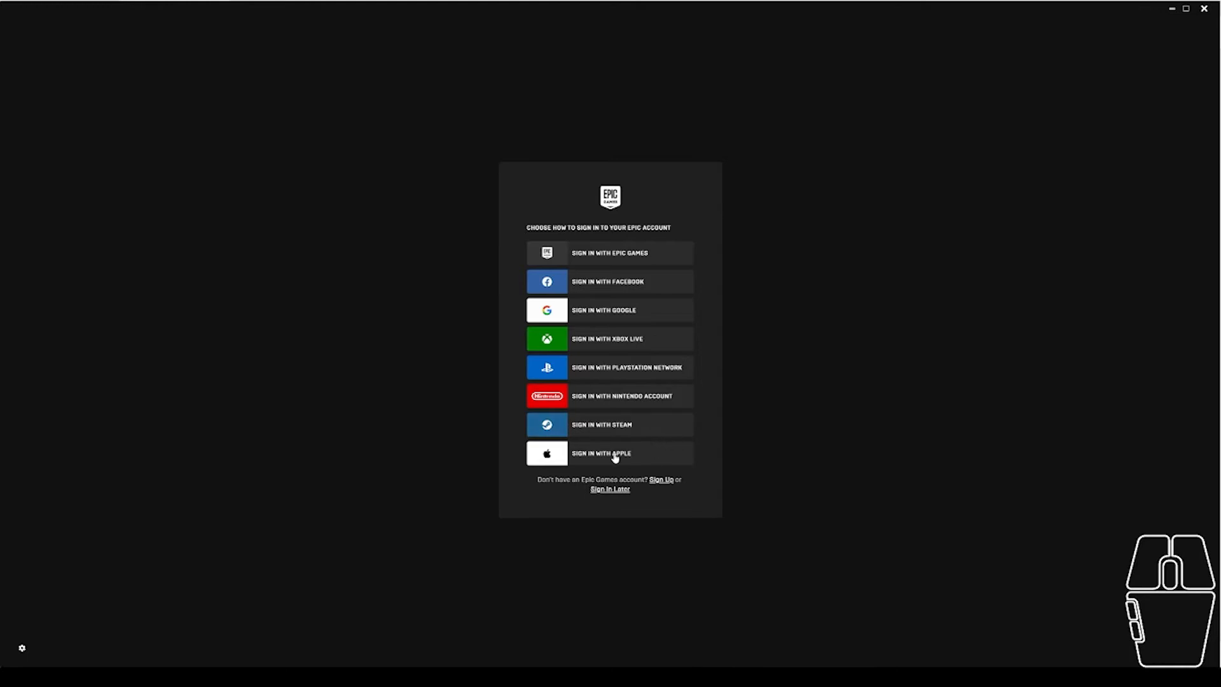
mouse_move(674, 471)
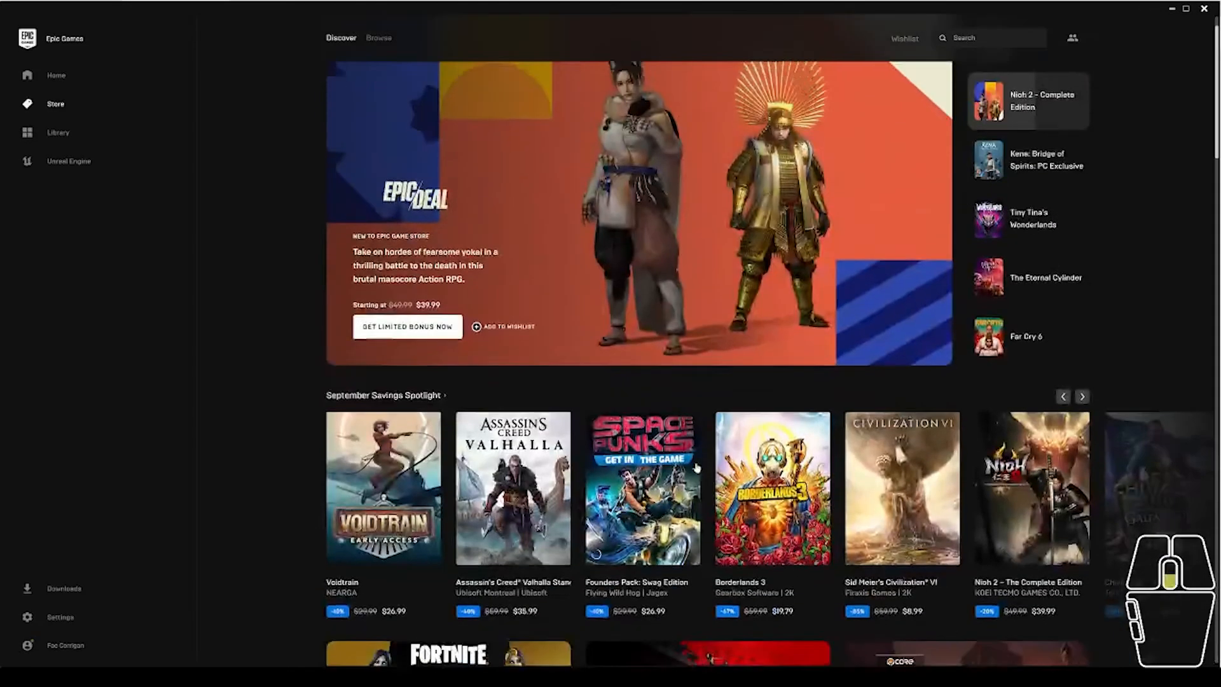
Step: Show the Unreal Engine Library listing installed engine versions in the launcher
scroll(down, 3)
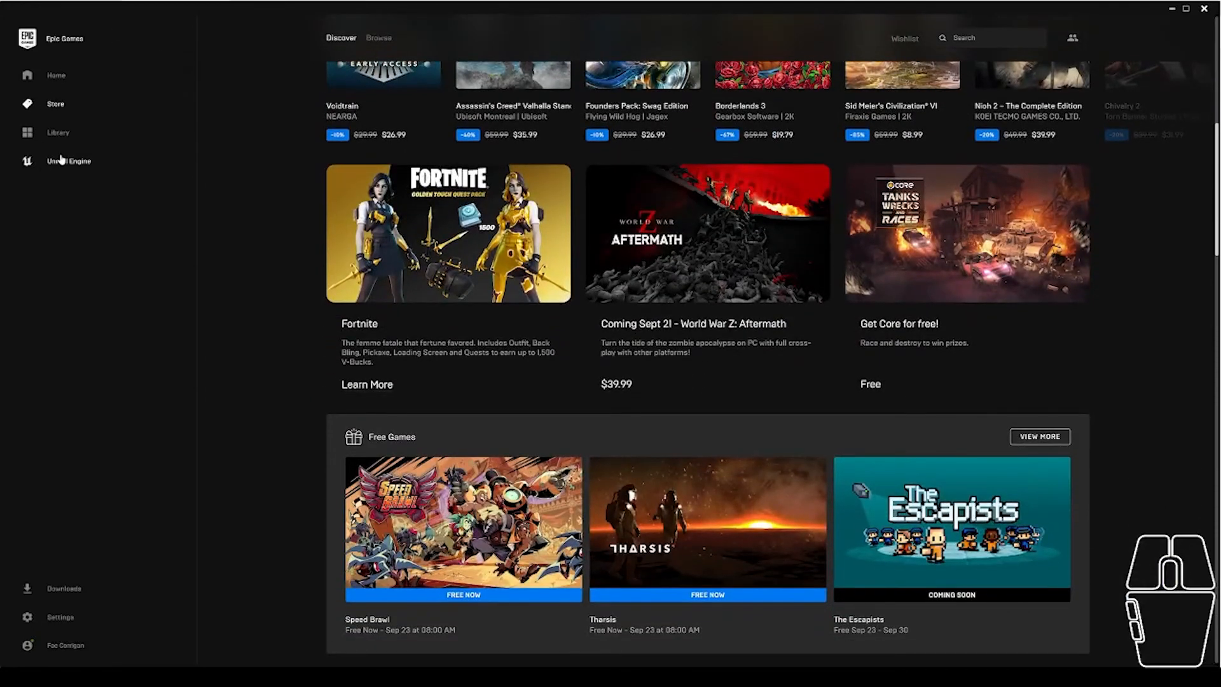
click(69, 162)
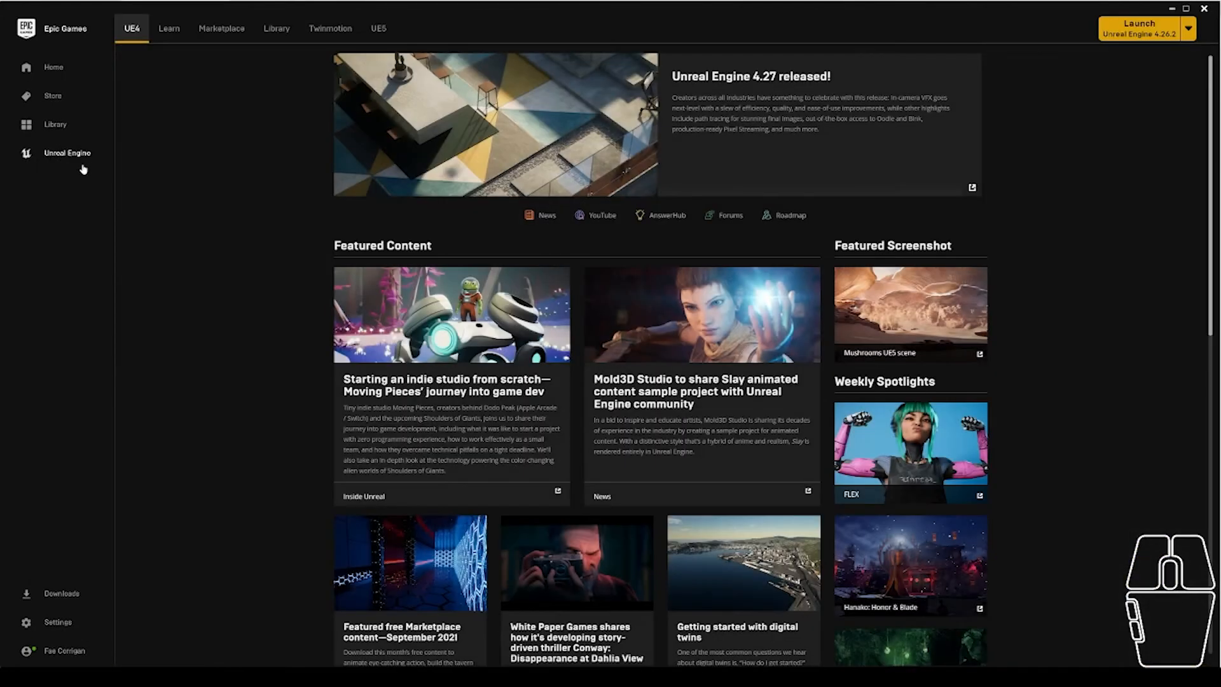
mouse_move(275, 39)
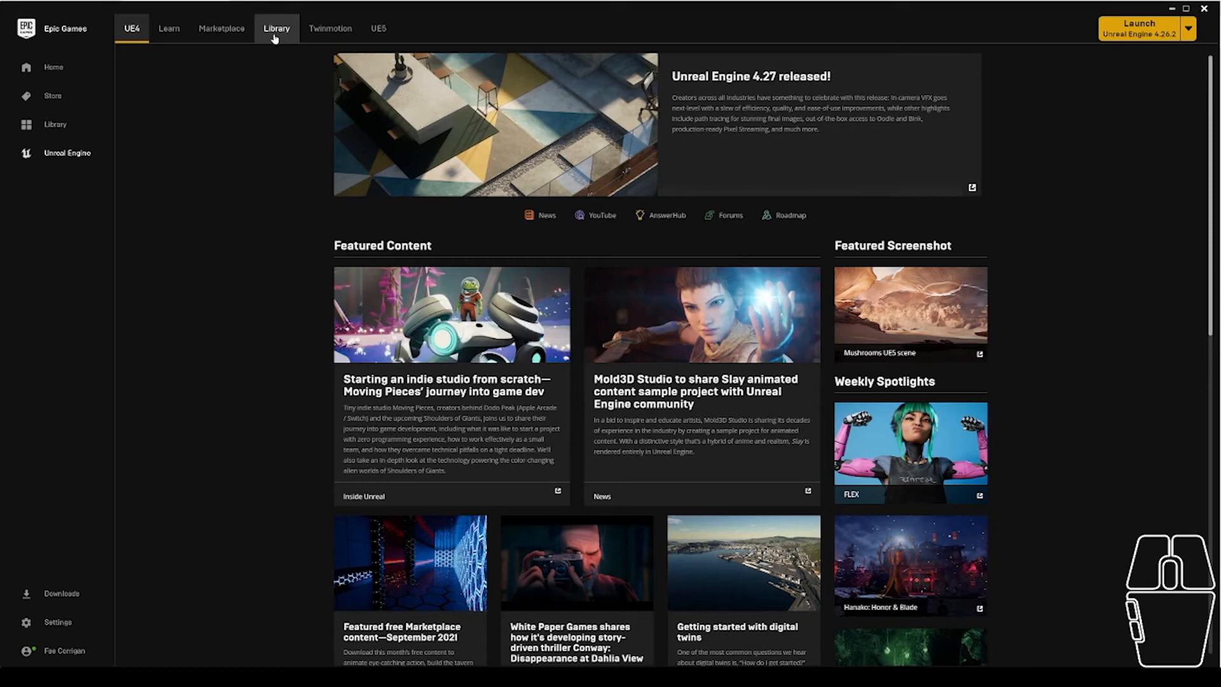
click(278, 28)
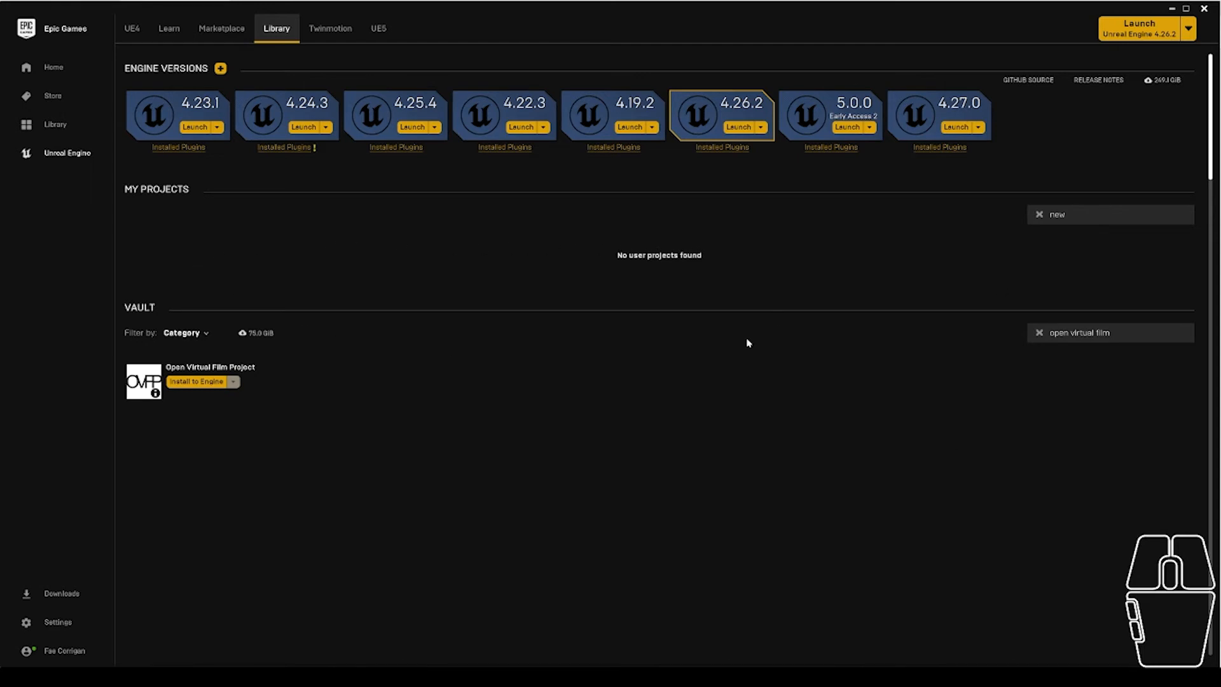
mouse_move(777, 441)
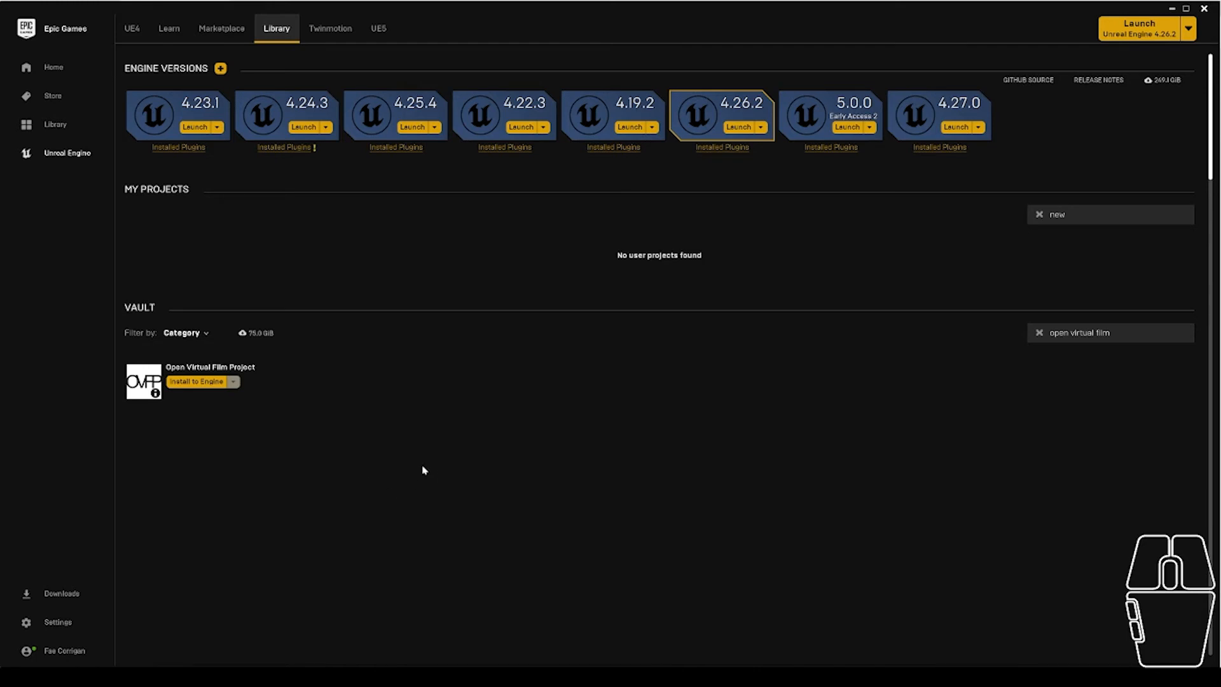
mouse_move(731, 89)
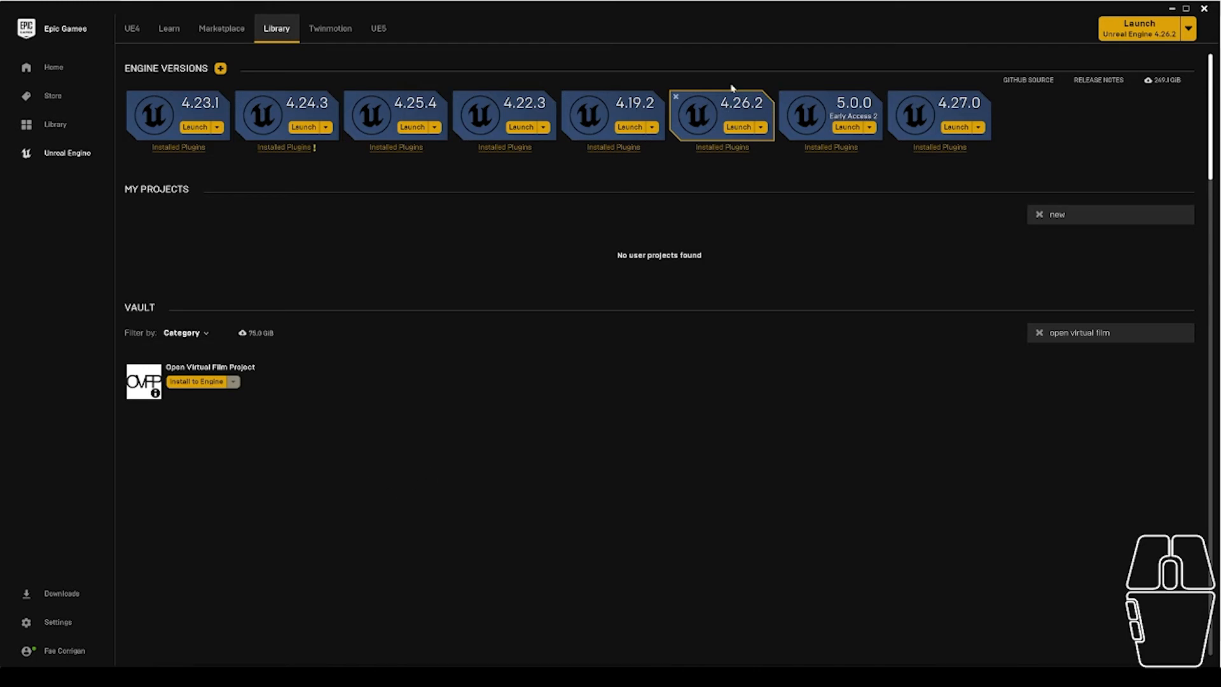
mouse_move(748, 112)
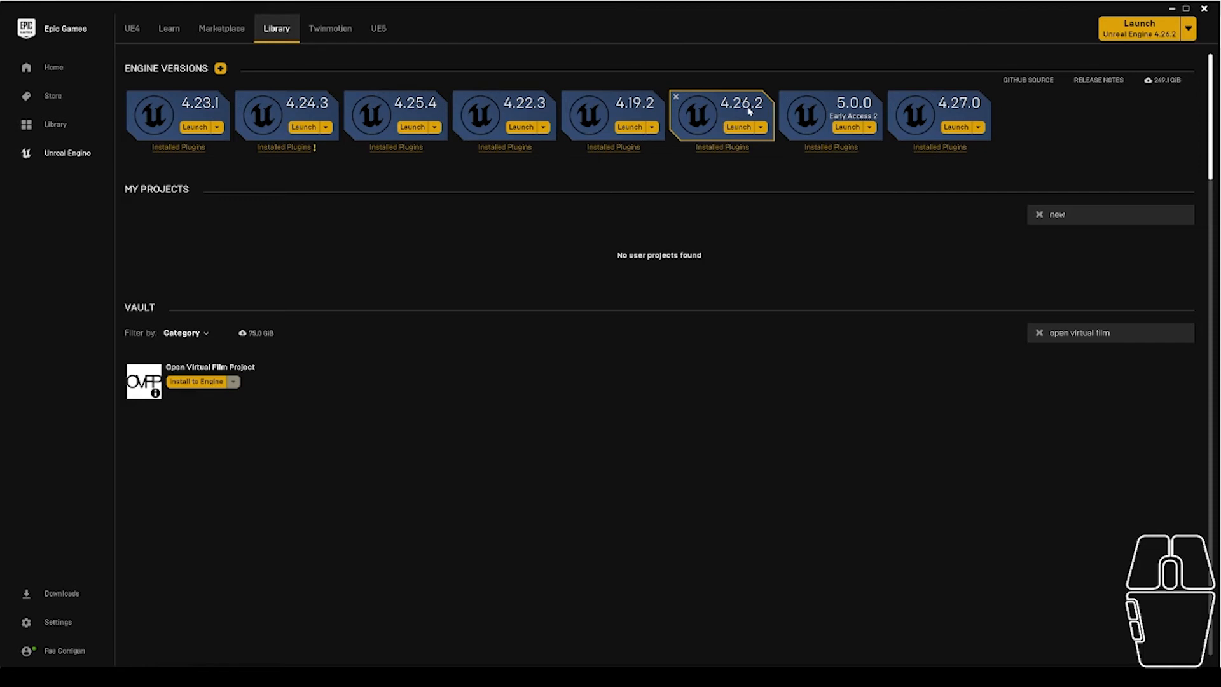
mouse_move(735, 155)
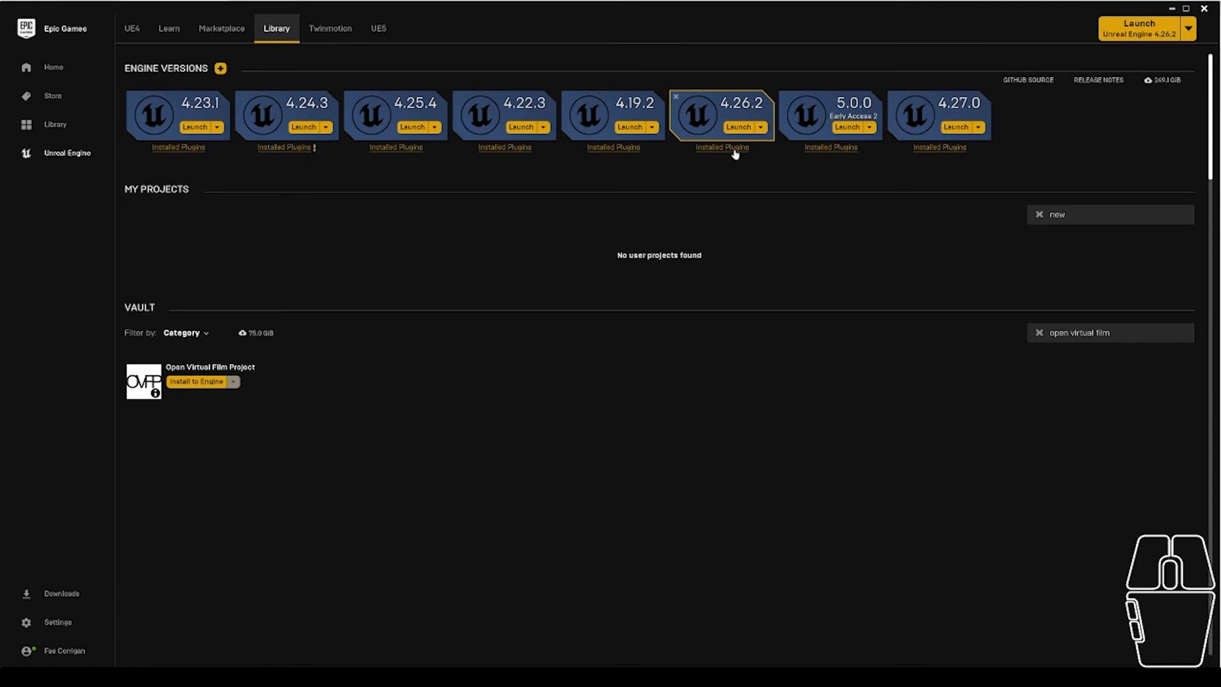
mouse_move(776, 102)
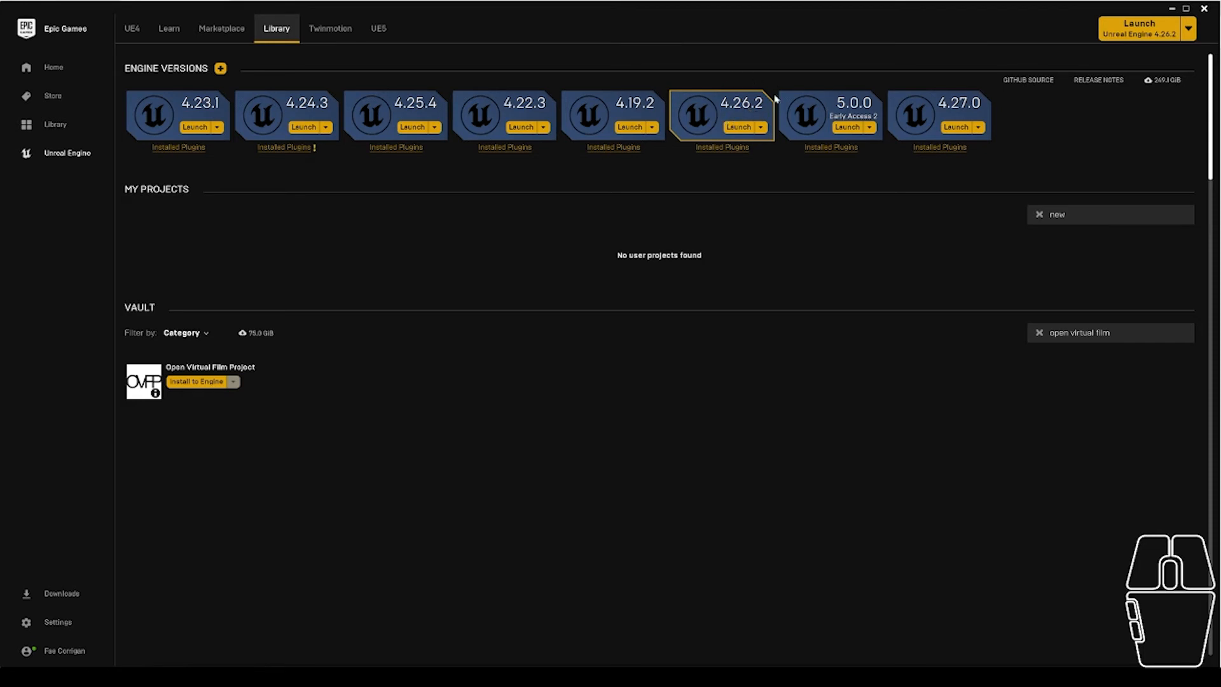
mouse_move(740, 121)
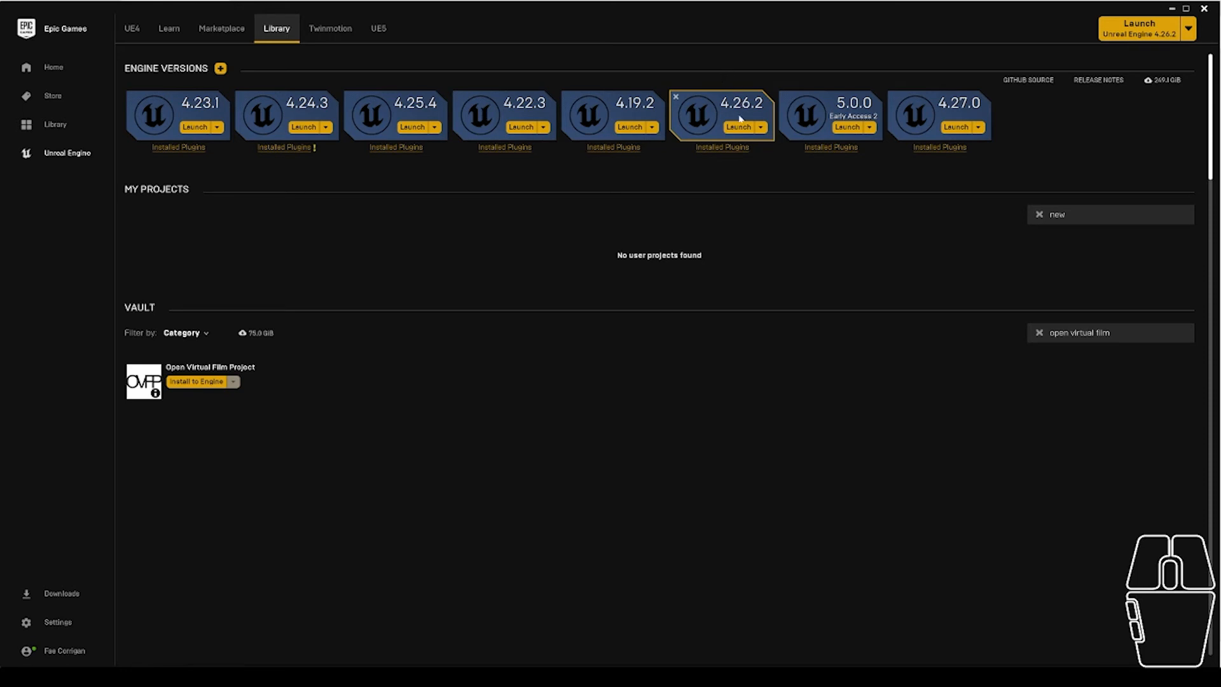
mouse_move(224, 68)
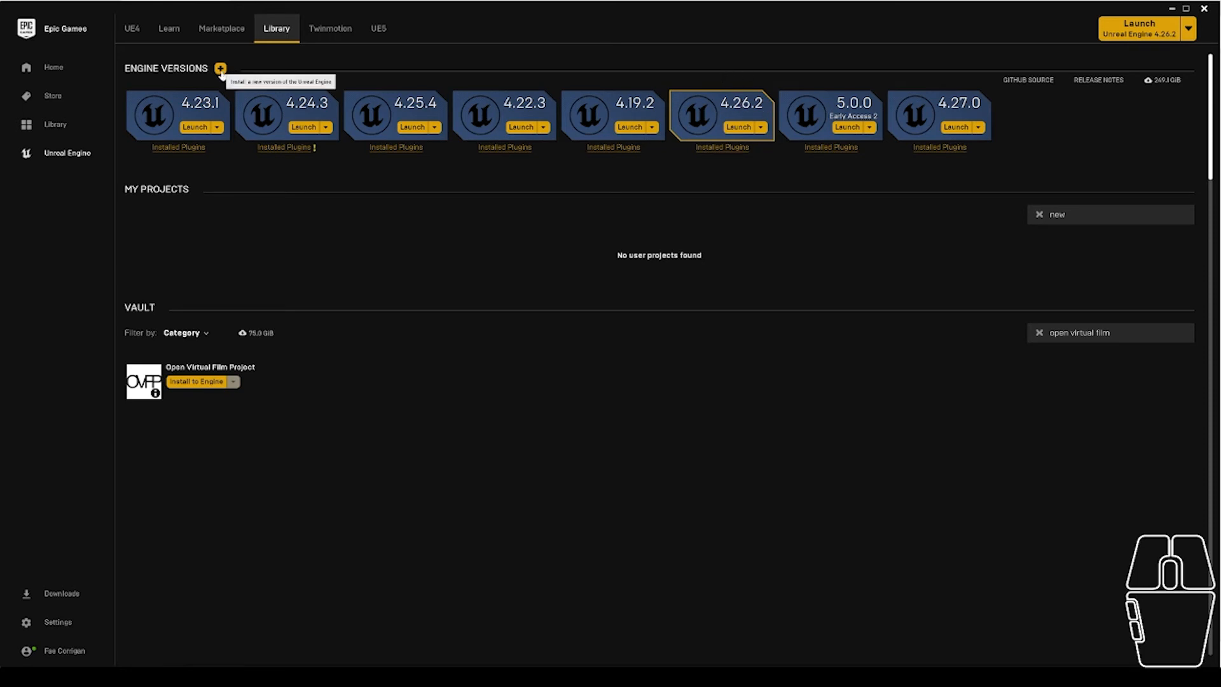
Step: Add a new engine version slot next to ENGINE VERSIONS, showing 4.21.2
click(224, 67)
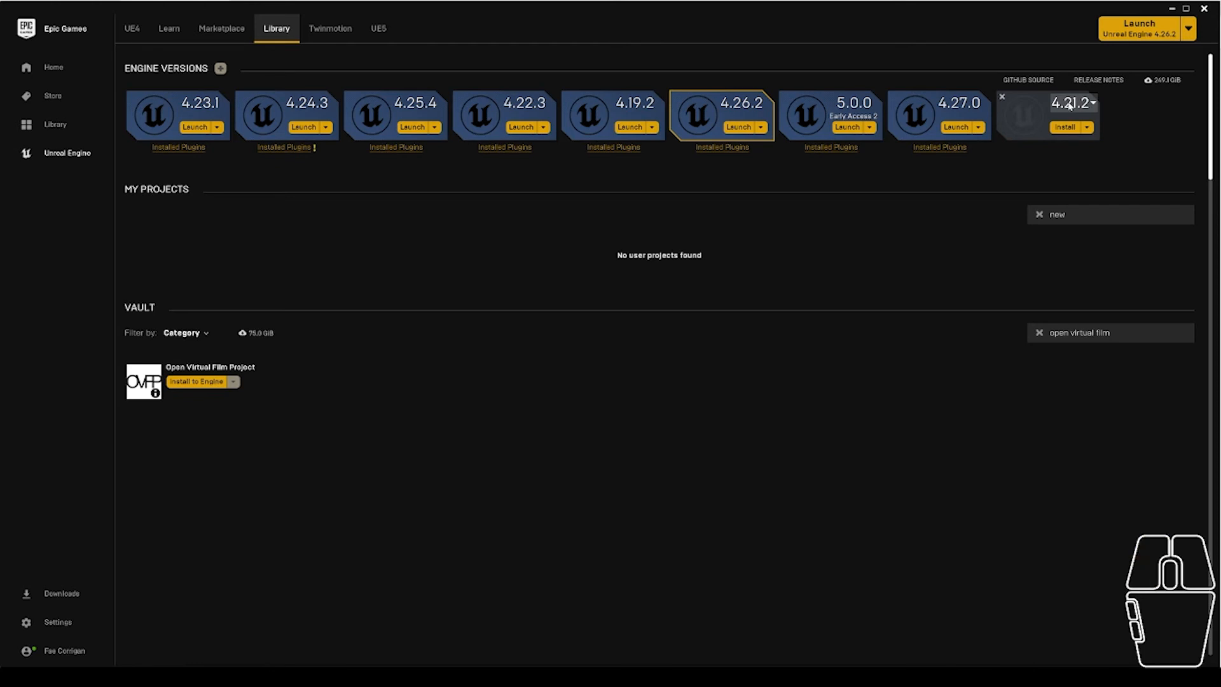
Step: Select version 4.21.2 in the new tile and start its install, reaching the install location dialog
click(1084, 102)
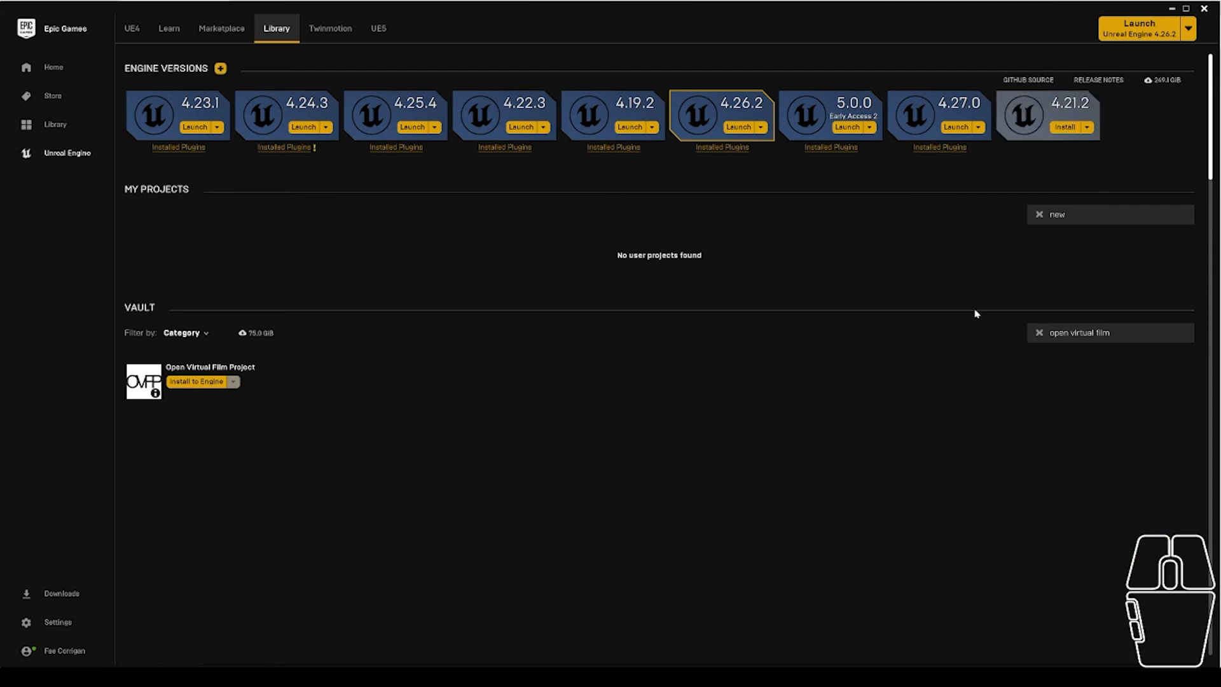
click(1065, 126)
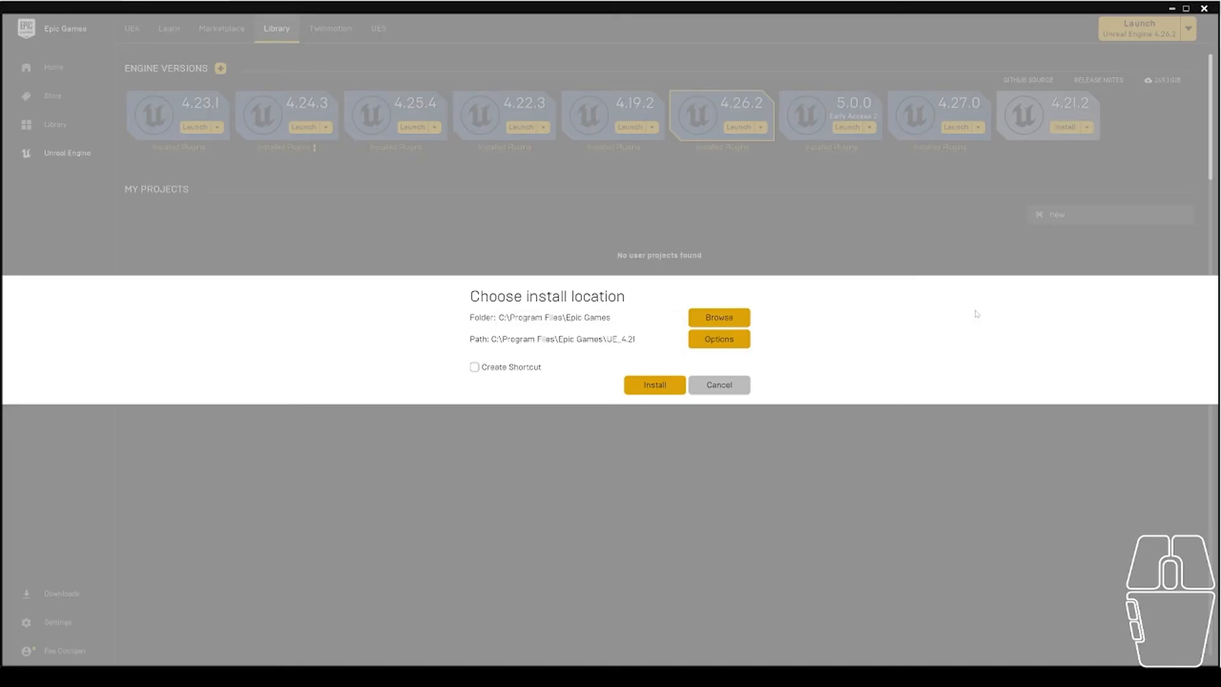
mouse_move(285, 327)
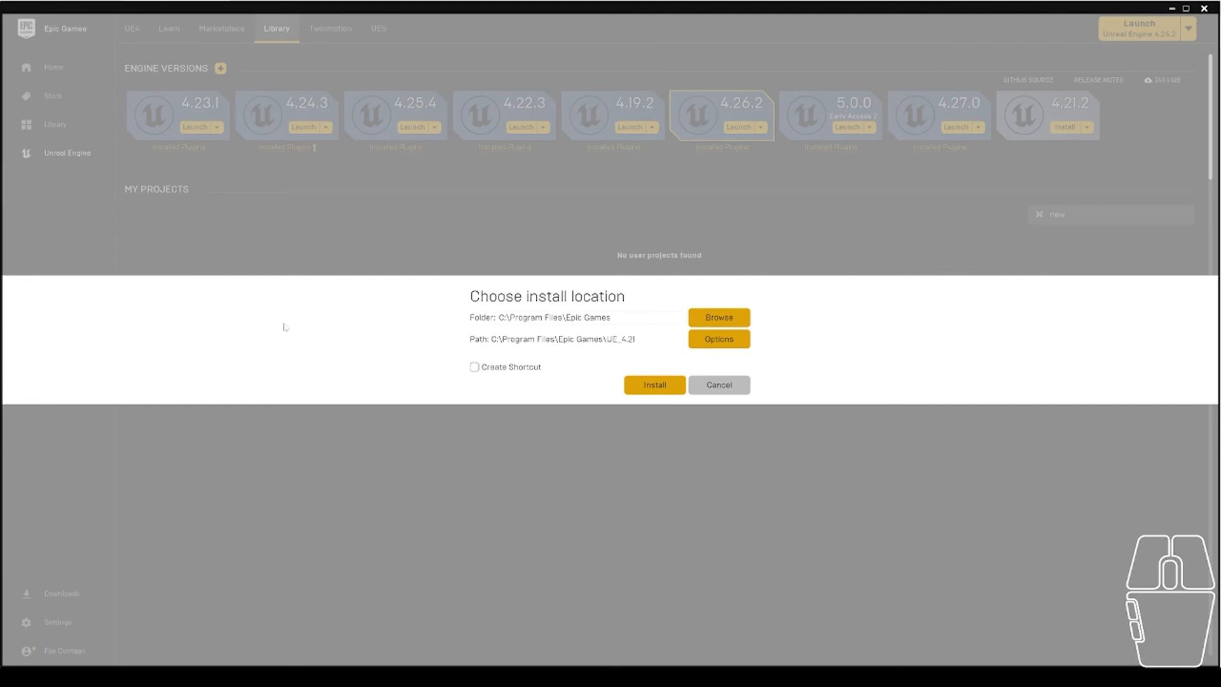
mouse_move(598, 413)
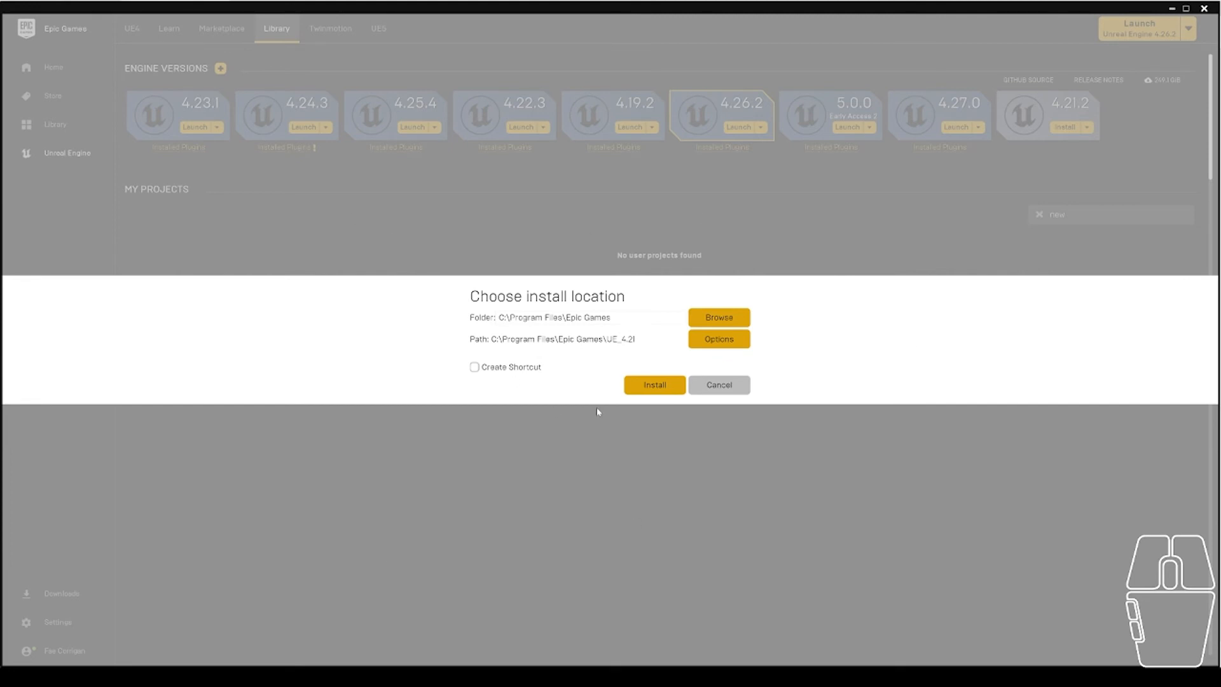
mouse_move(579, 412)
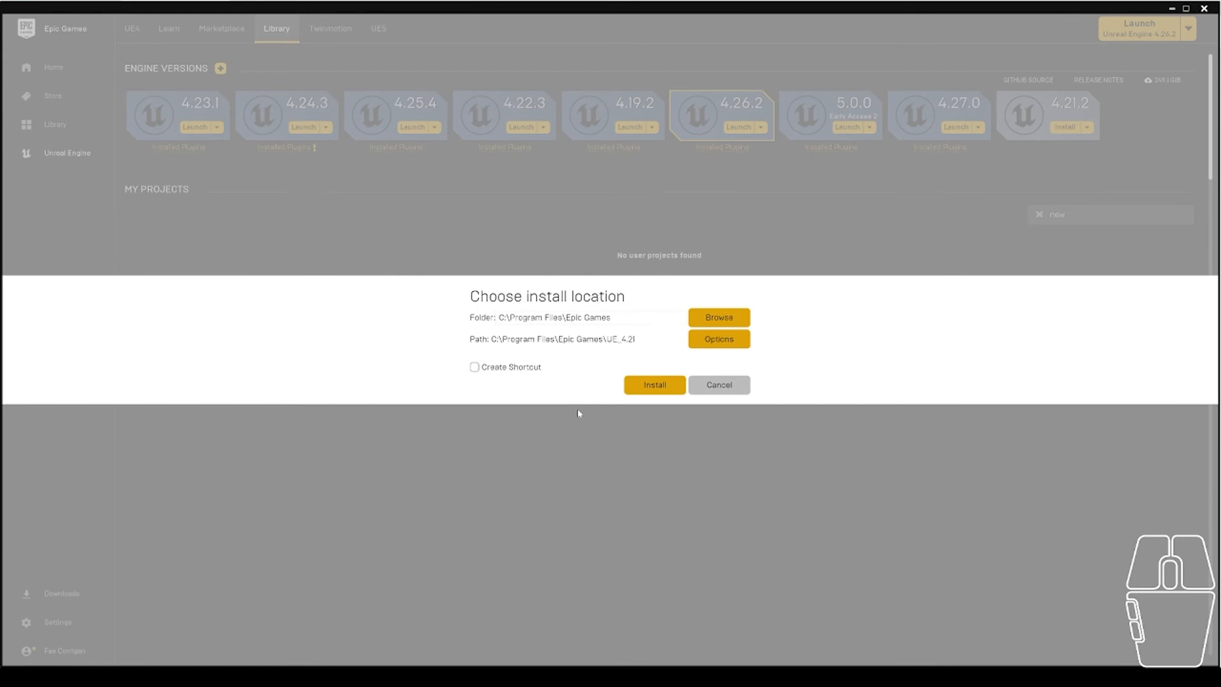
mouse_move(565, 409)
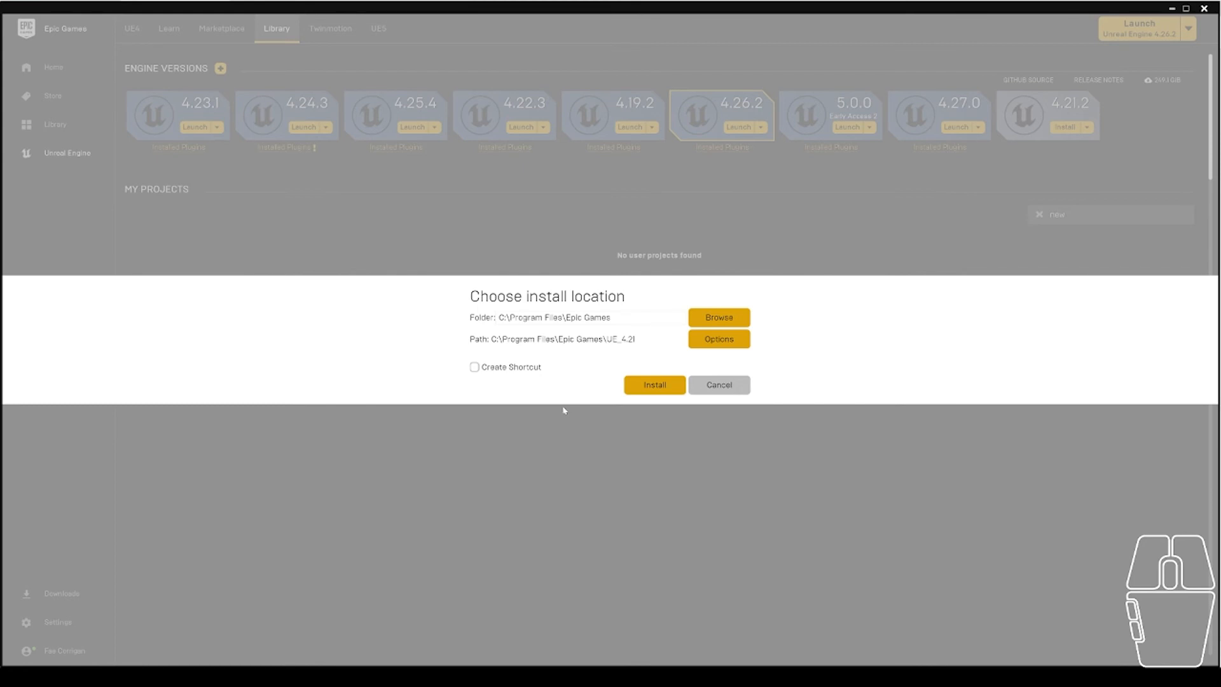
mouse_move(508, 326)
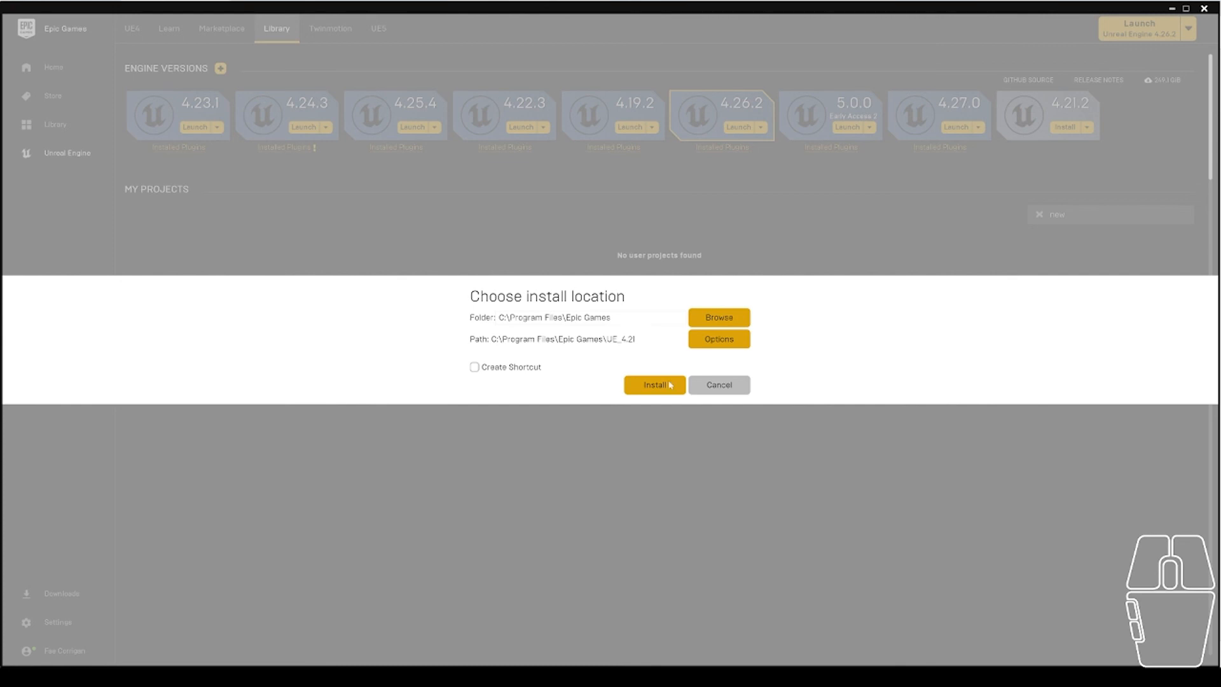
mouse_move(753, 394)
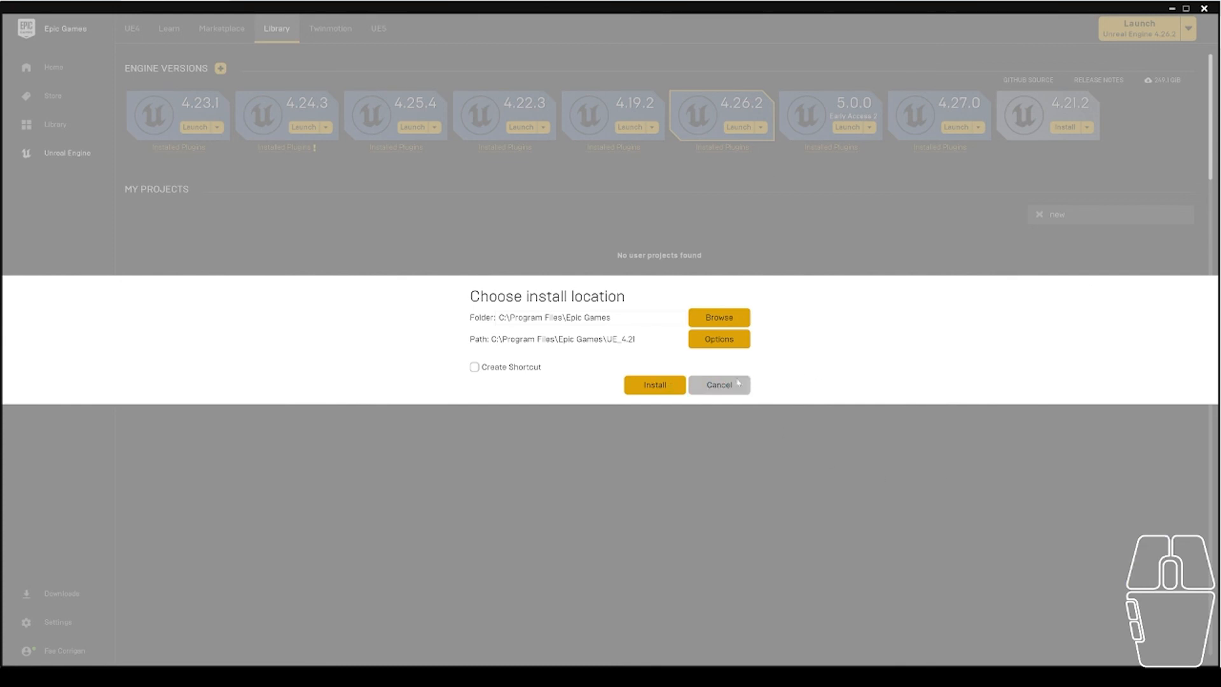
Step: Cancel the Choose install location dialog, leaving 4.21.2 not installed
click(718, 384)
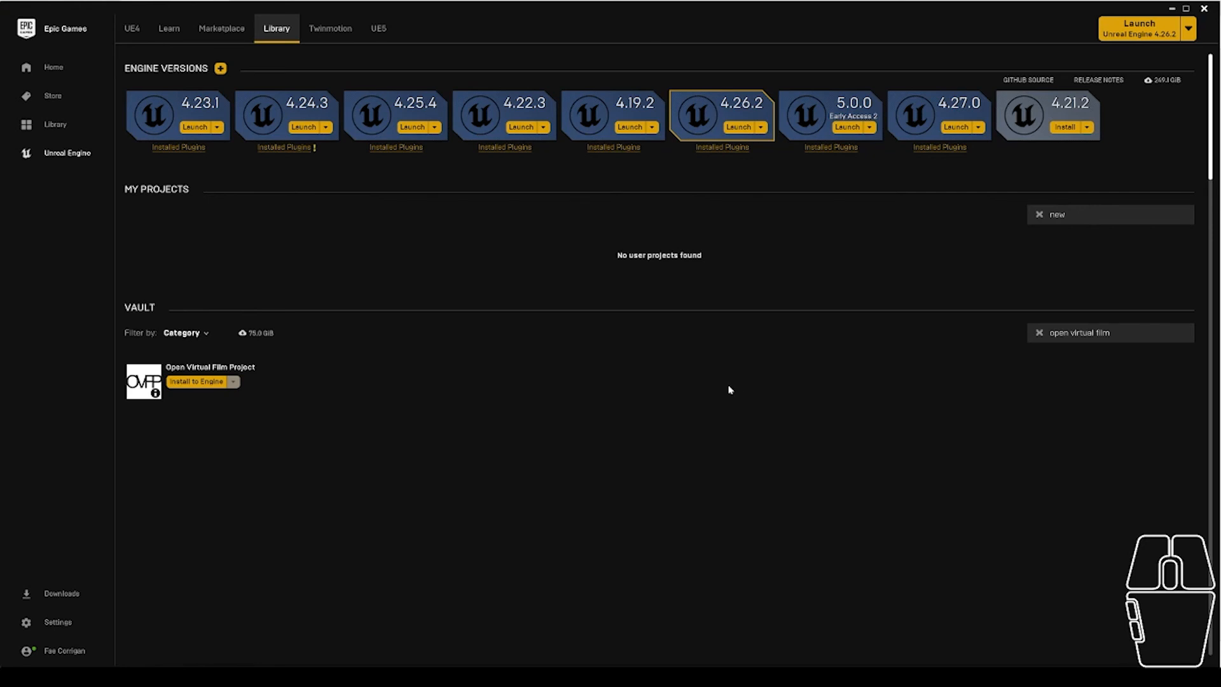
mouse_move(996, 573)
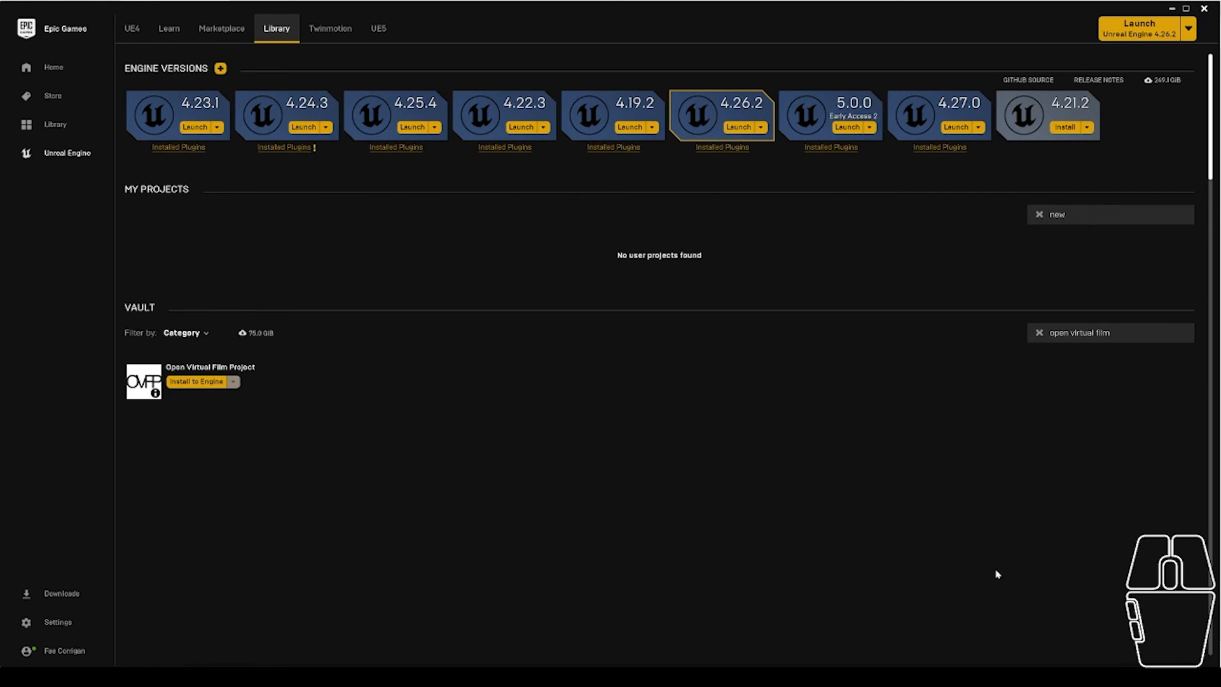